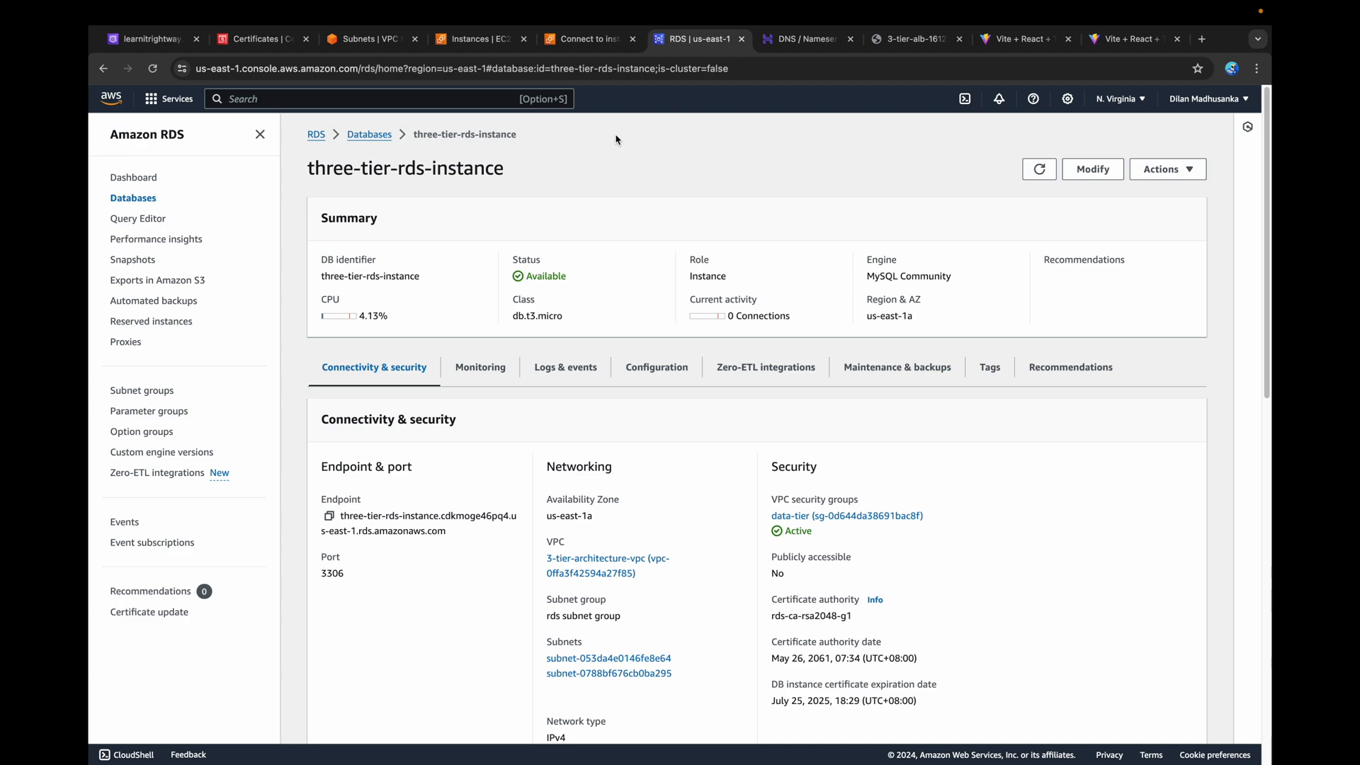
- Switch from the RDS instance details to the Amazon CloudFront service
click(795, 38)
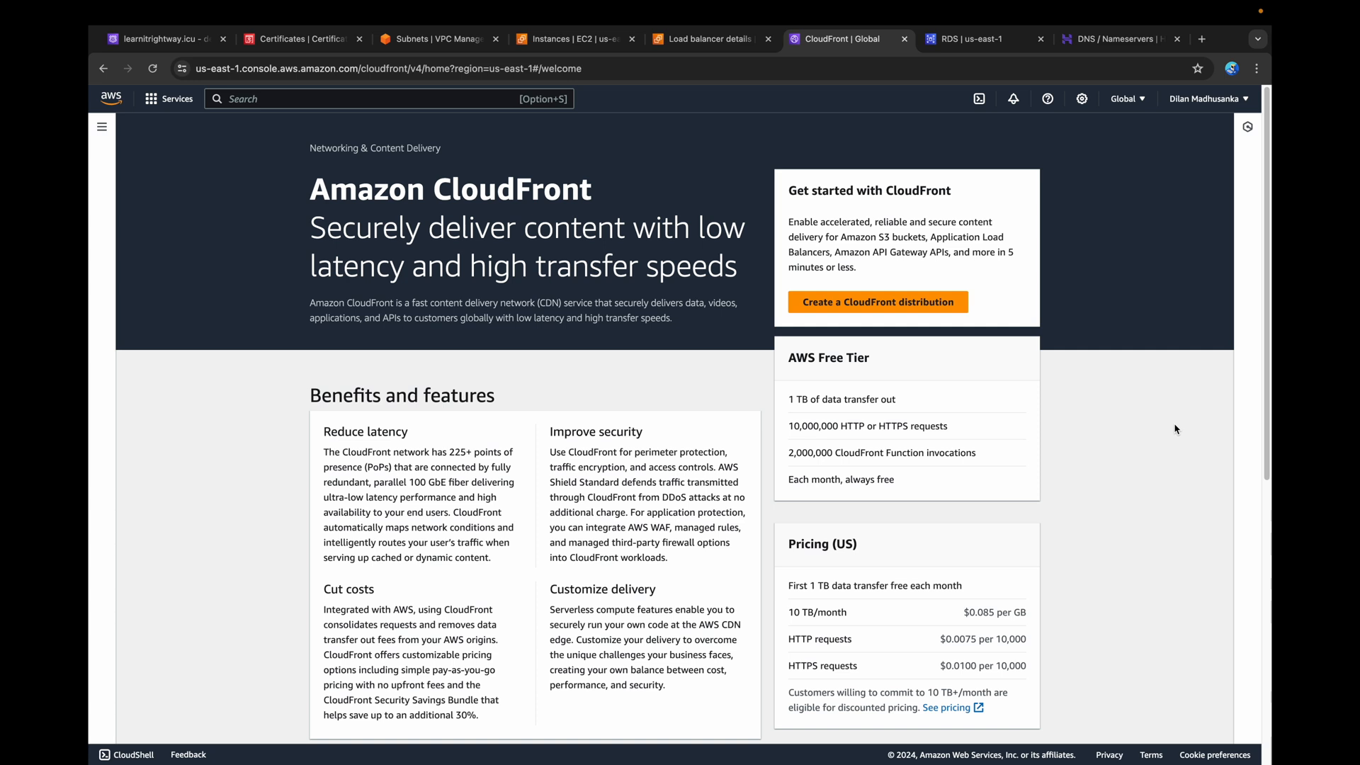
- Start a new CloudFront distribution with the 3-tier-alb load balancer as origin
click(877, 301)
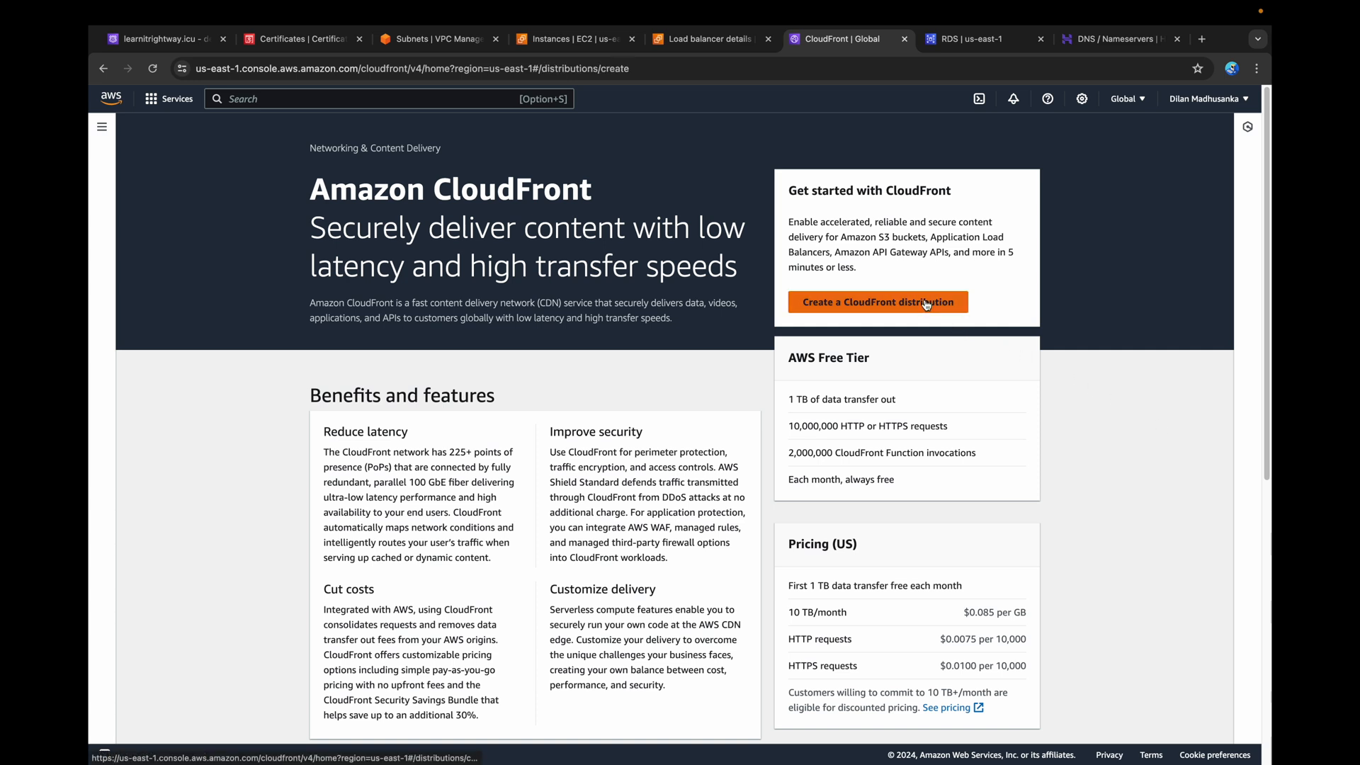
click(877, 301)
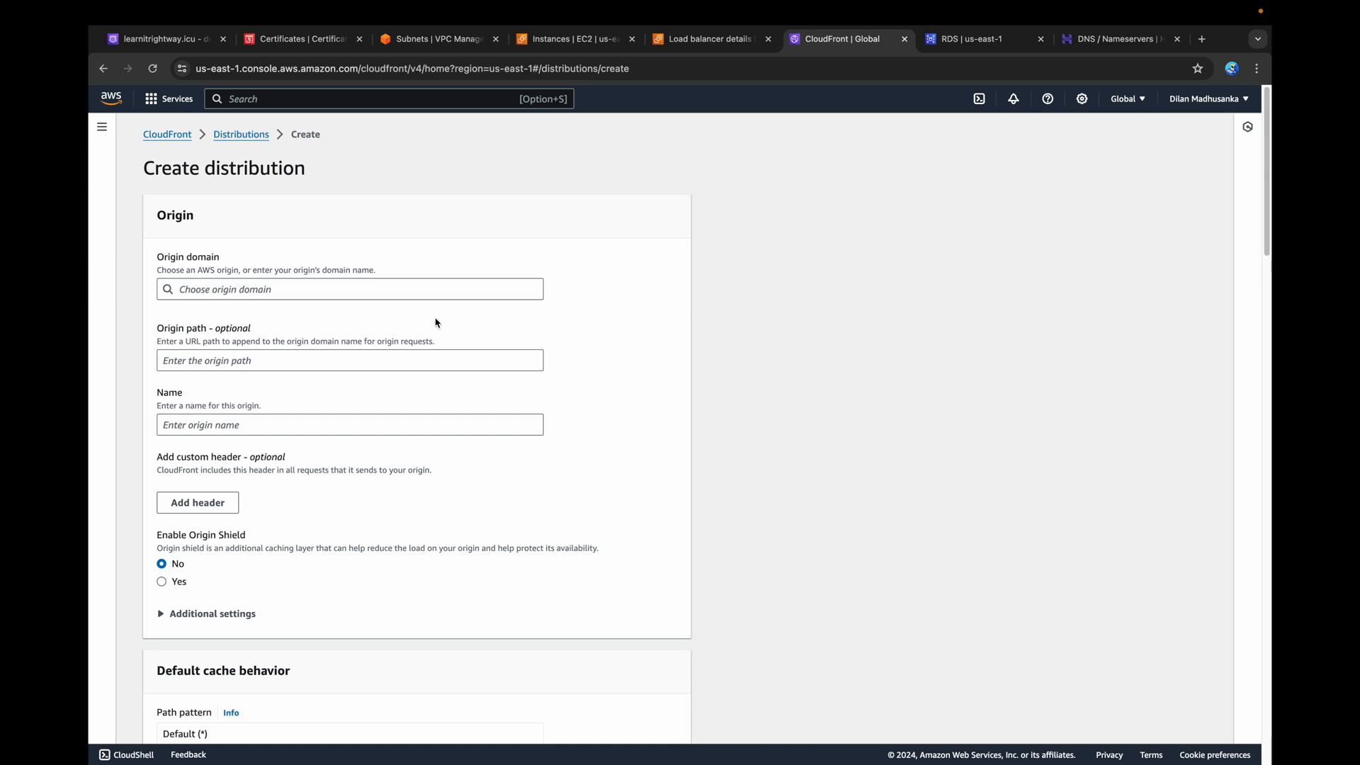
click(349, 289)
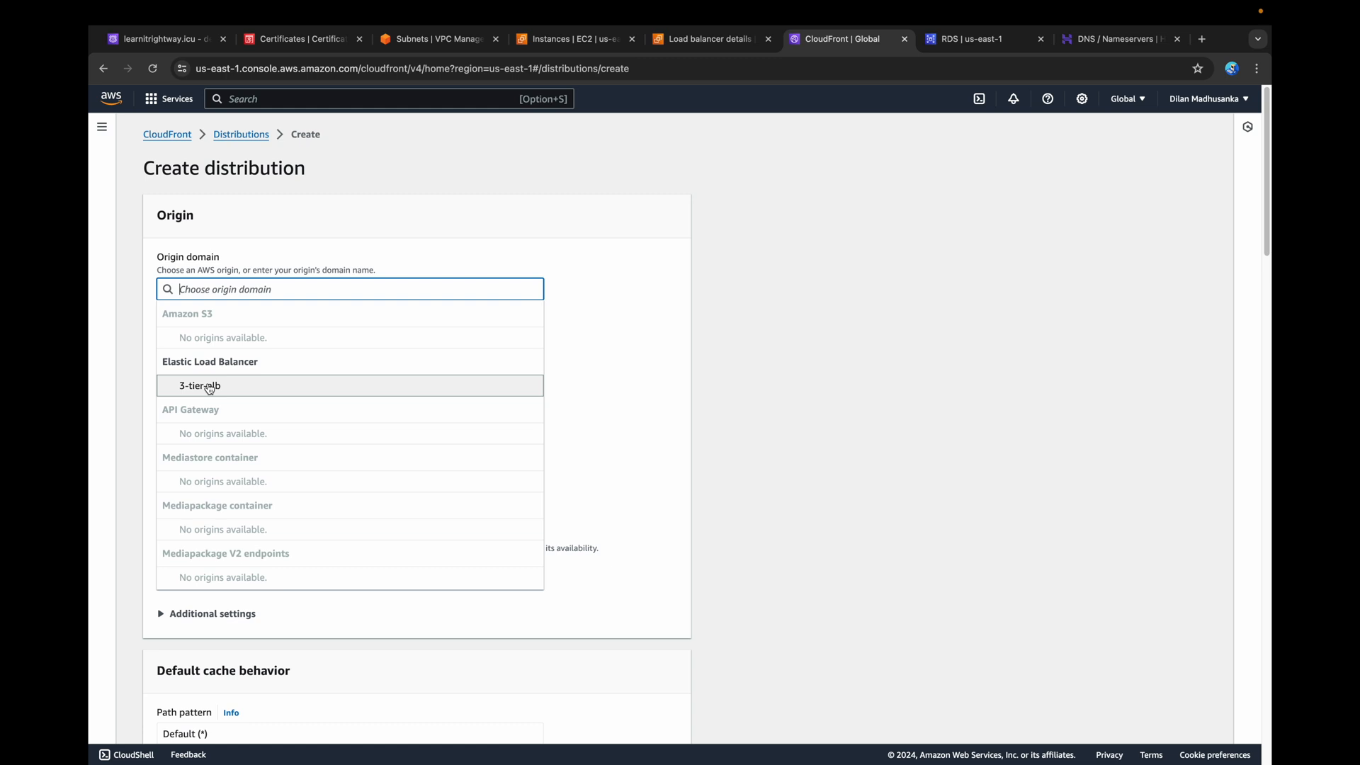
click(200, 385)
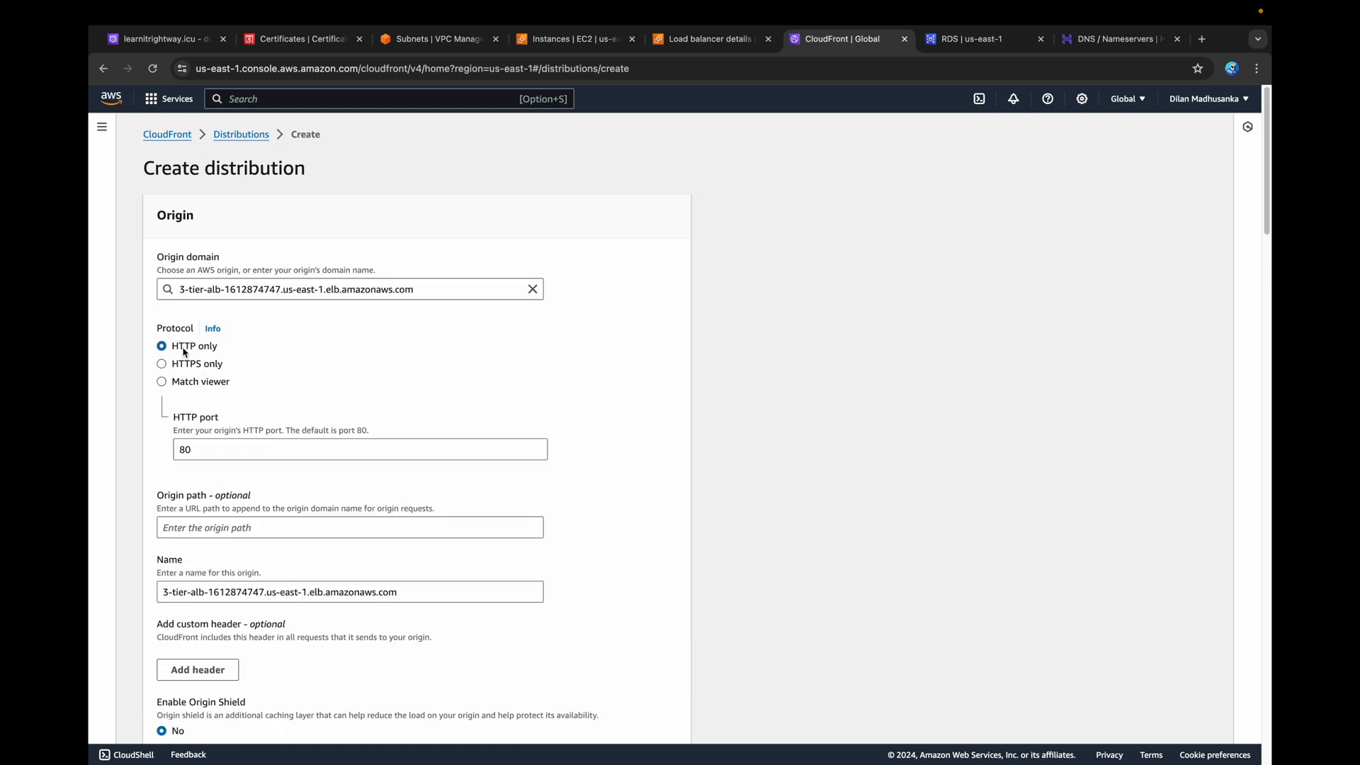
- Redirect HTTP to HTTPS, leave WAF protections off, and use North America and Europe pricing
scroll(down, 3)
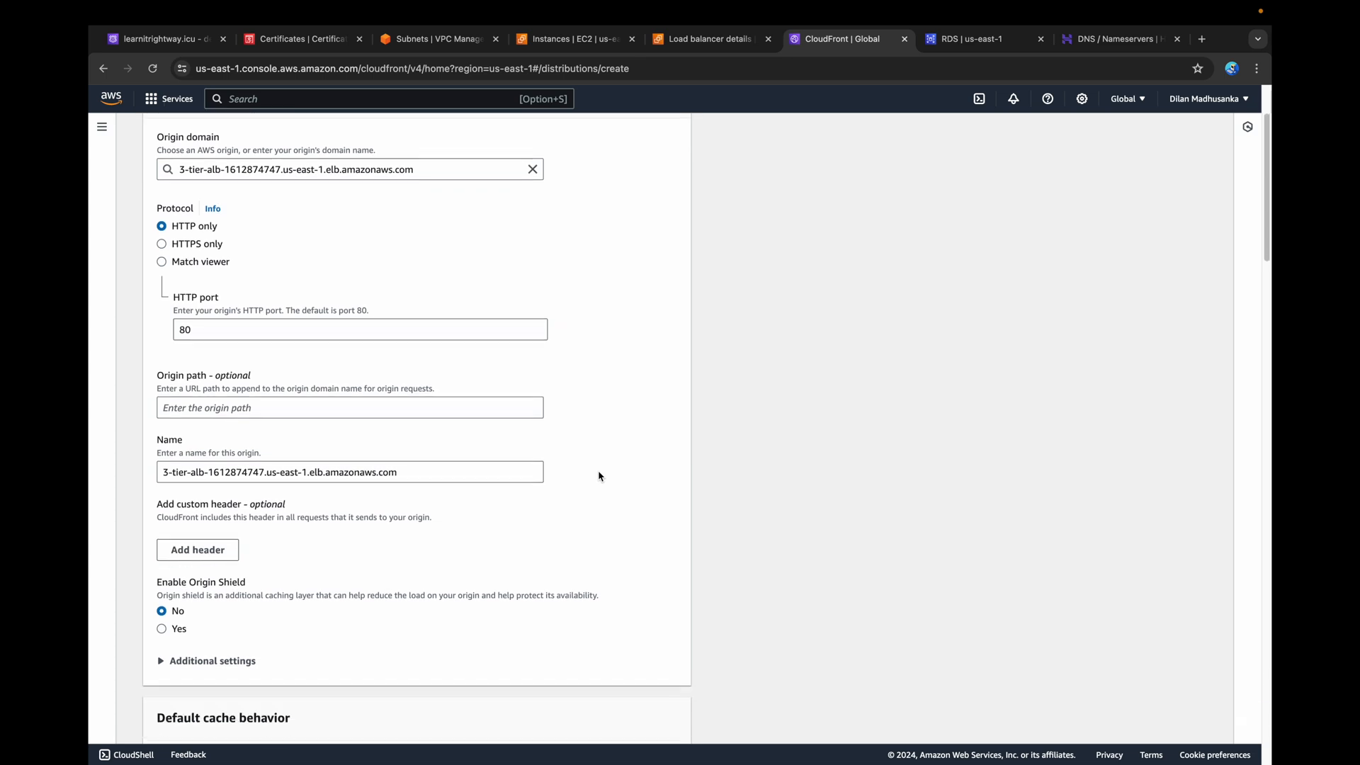
scroll(down, 3)
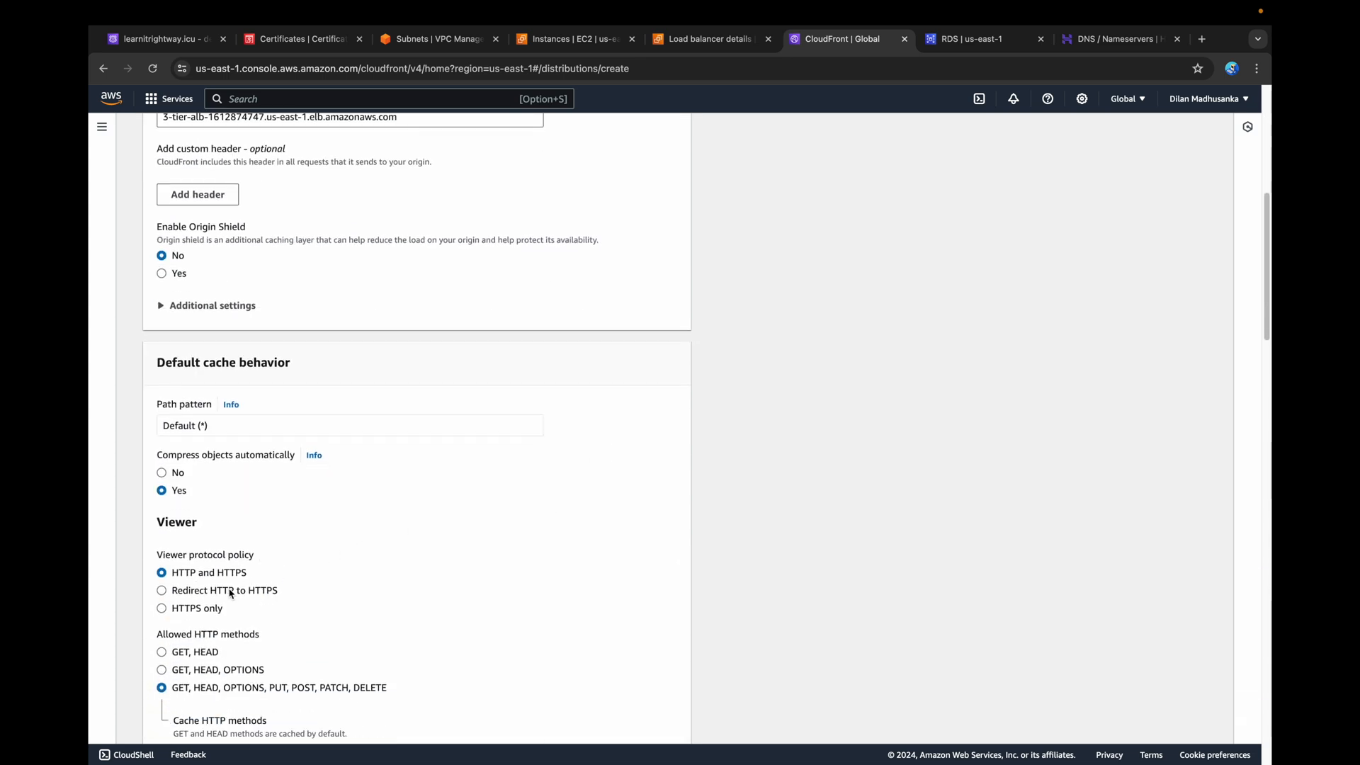
click(162, 590)
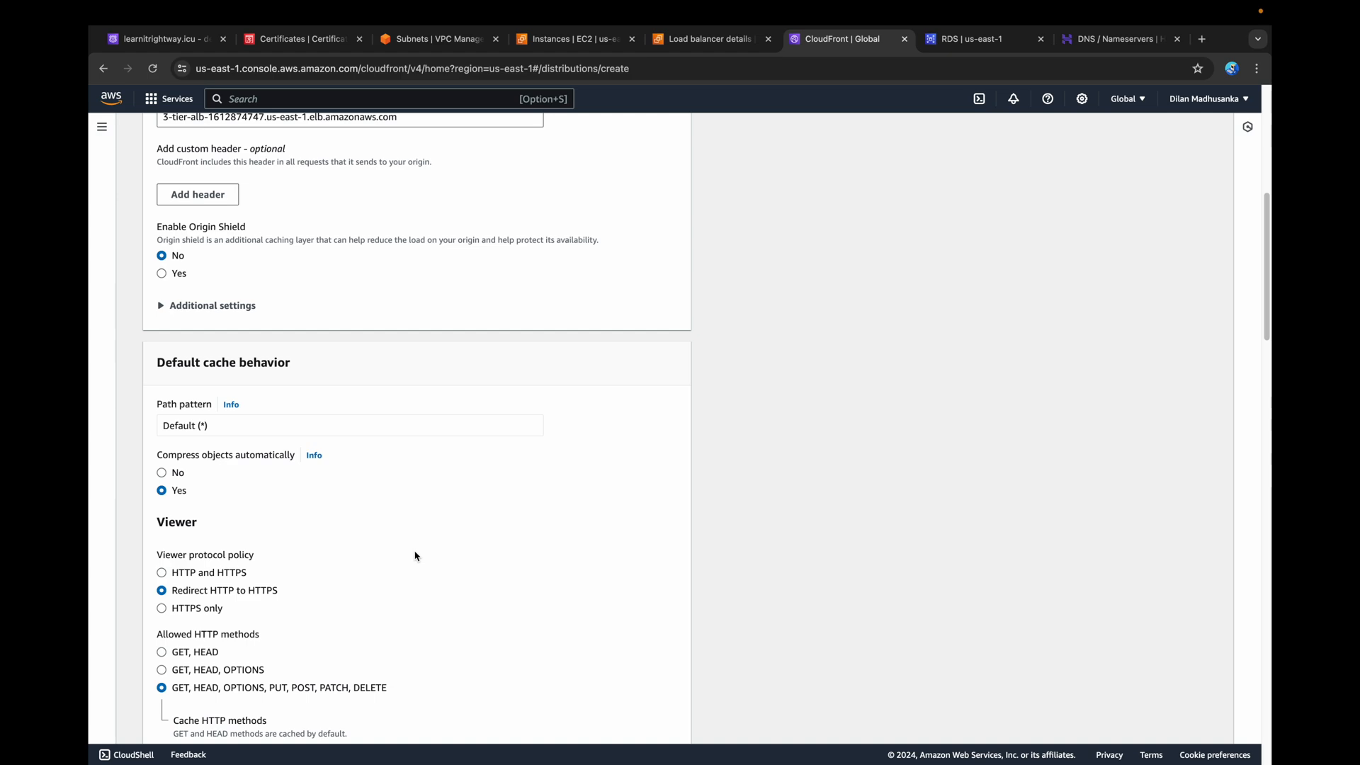
scroll(down, 3)
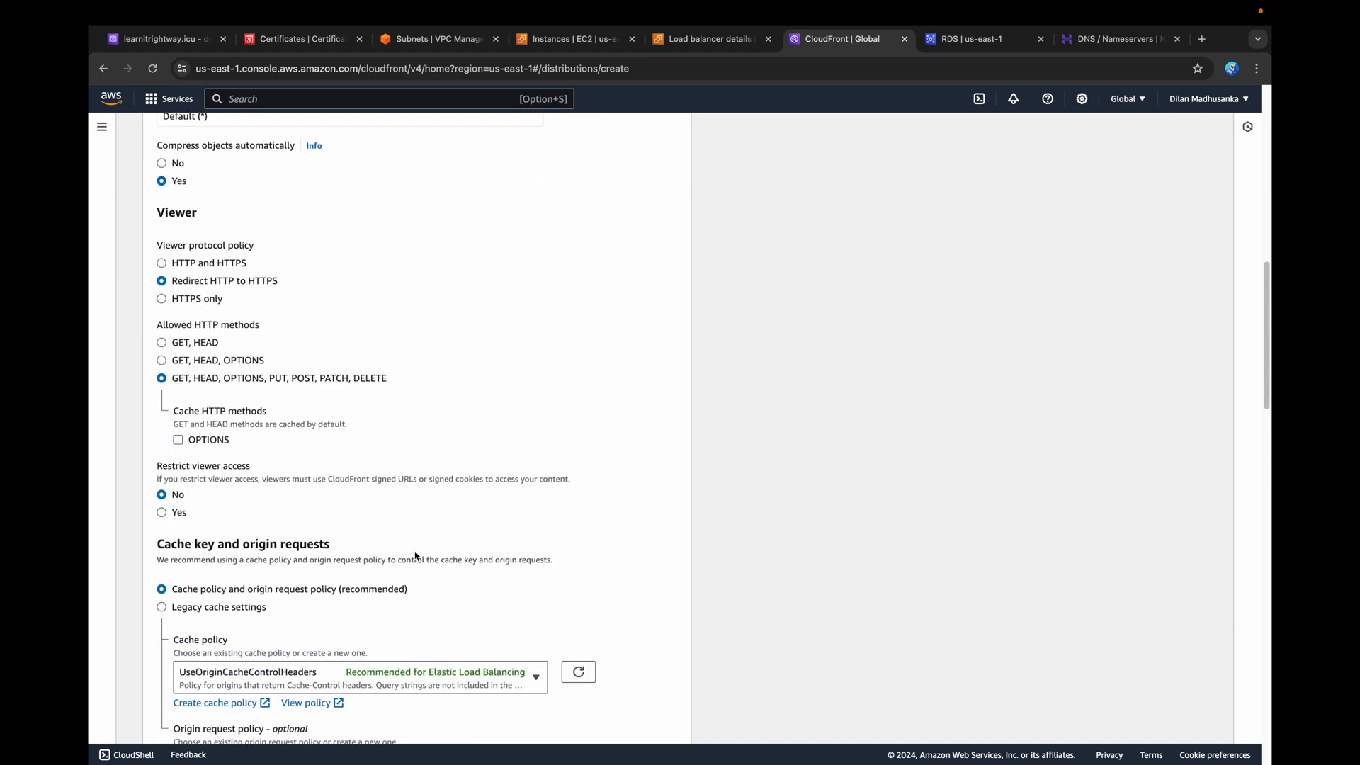
scroll(down, 3)
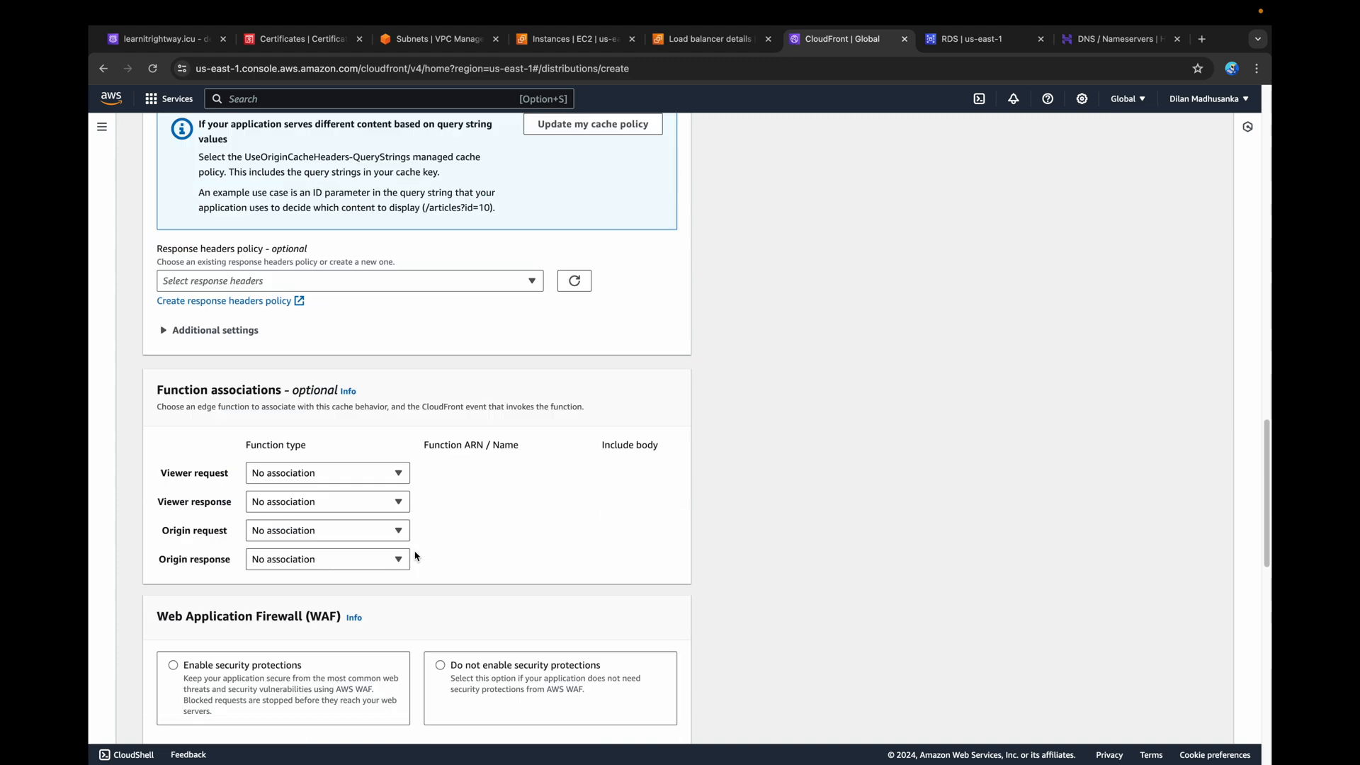
scroll(down, 3)
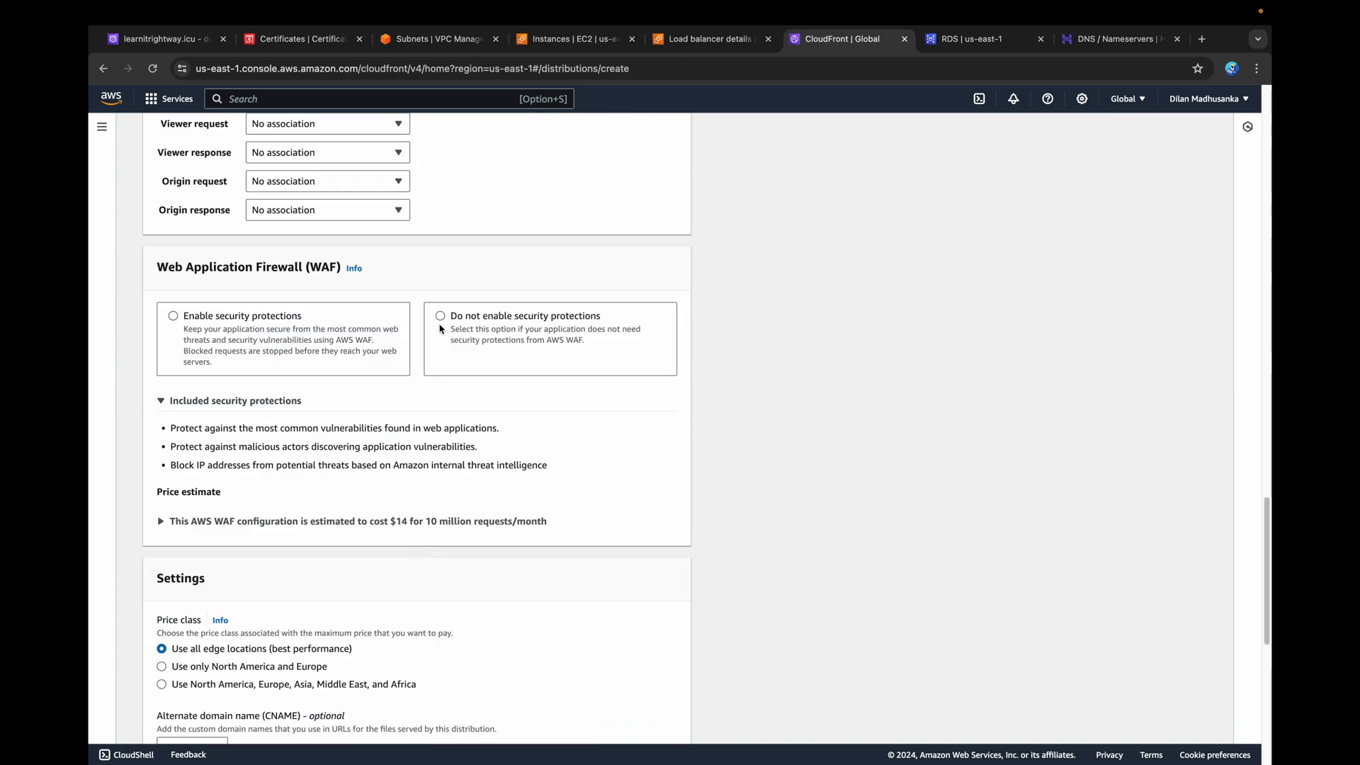
click(441, 314)
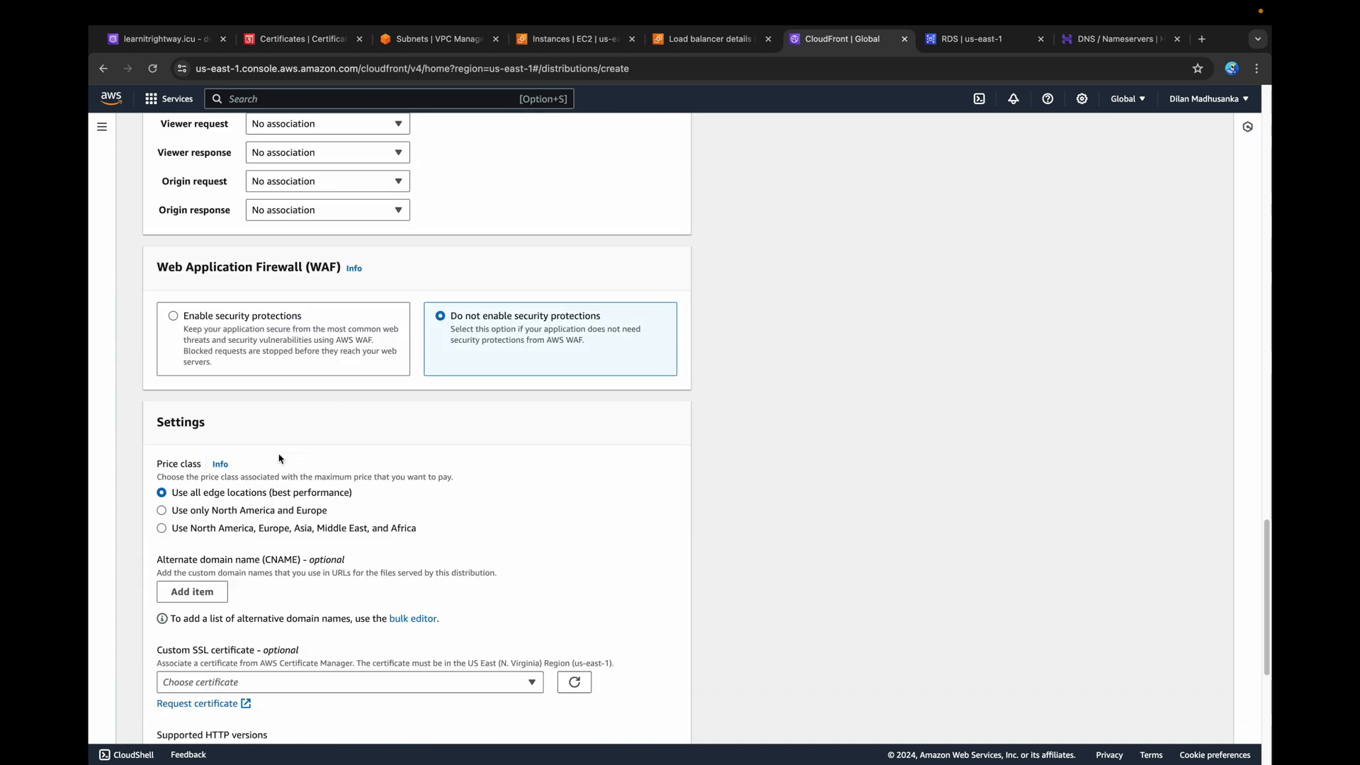
click(162, 510)
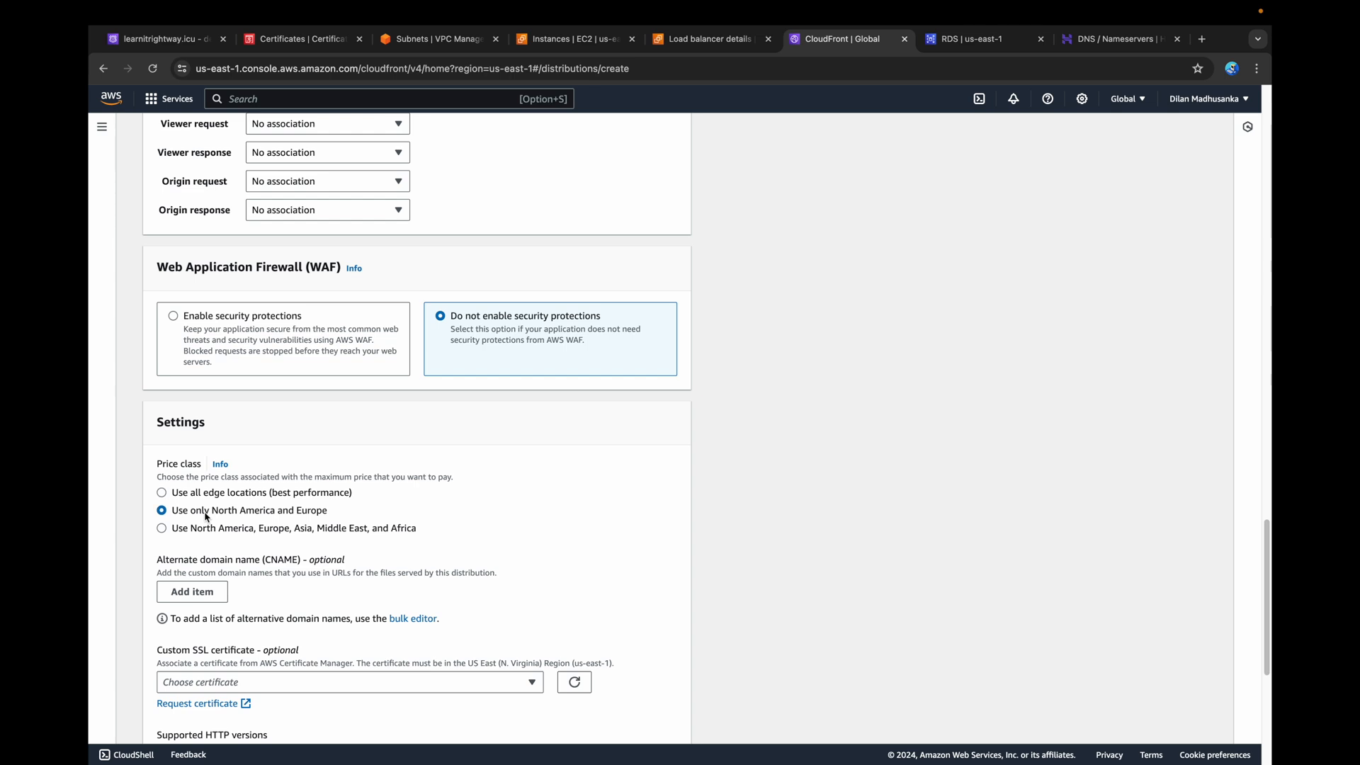
click(191, 591)
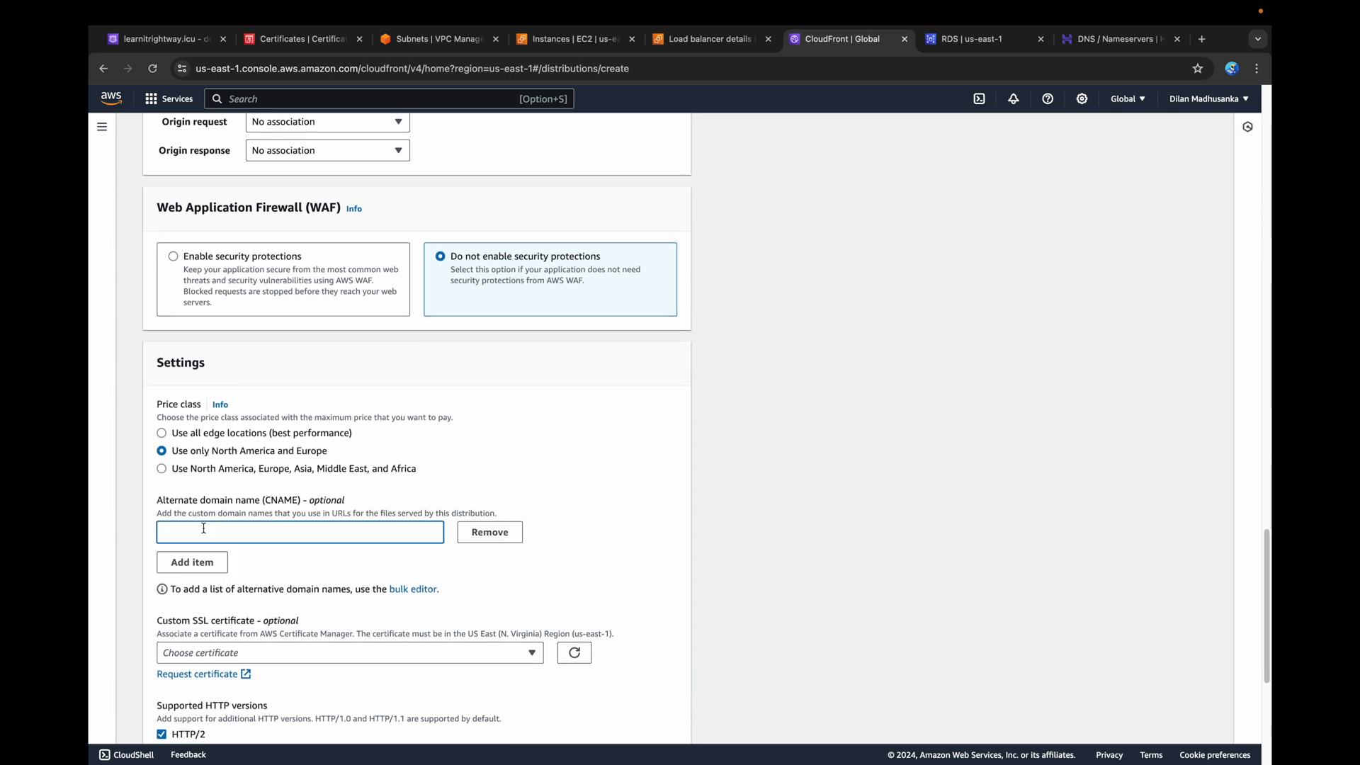
text(learnitrightway.icu)
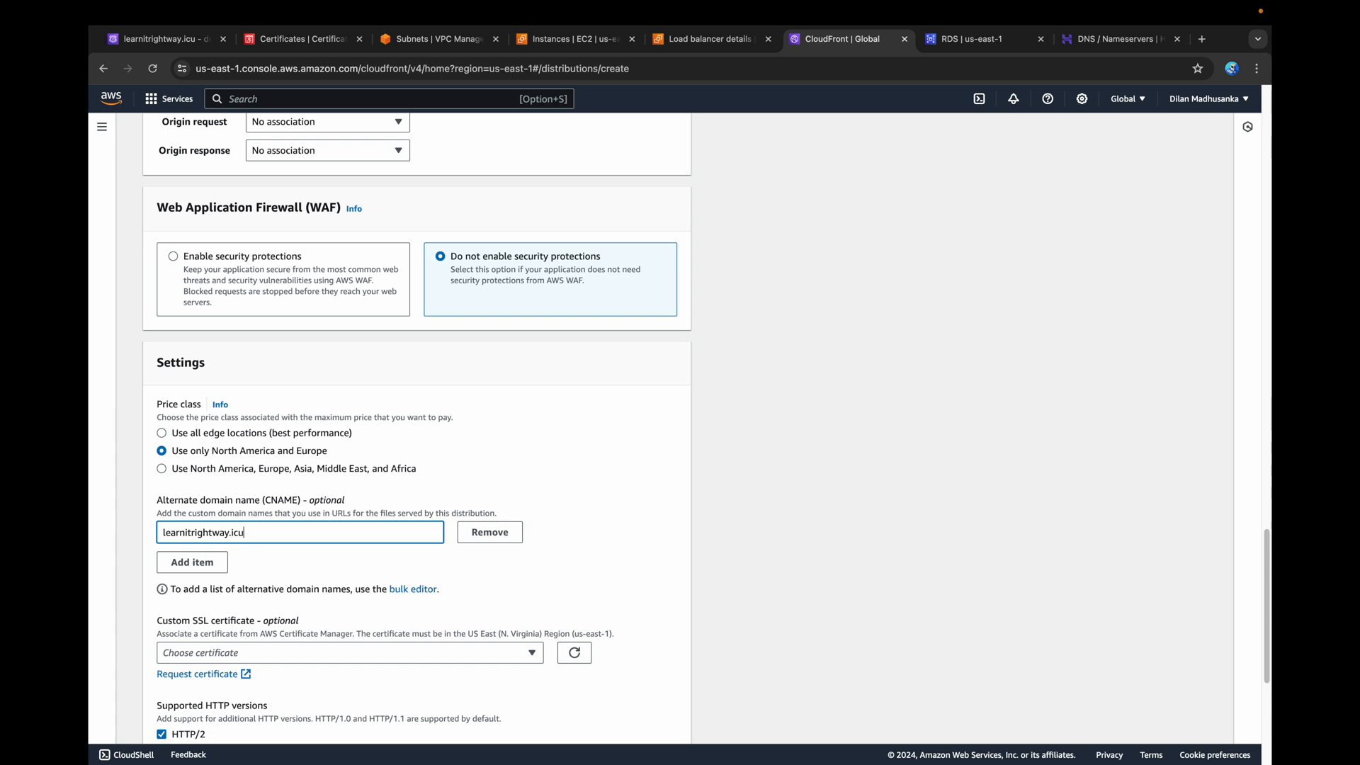
text(www.learnitrightway.icu)
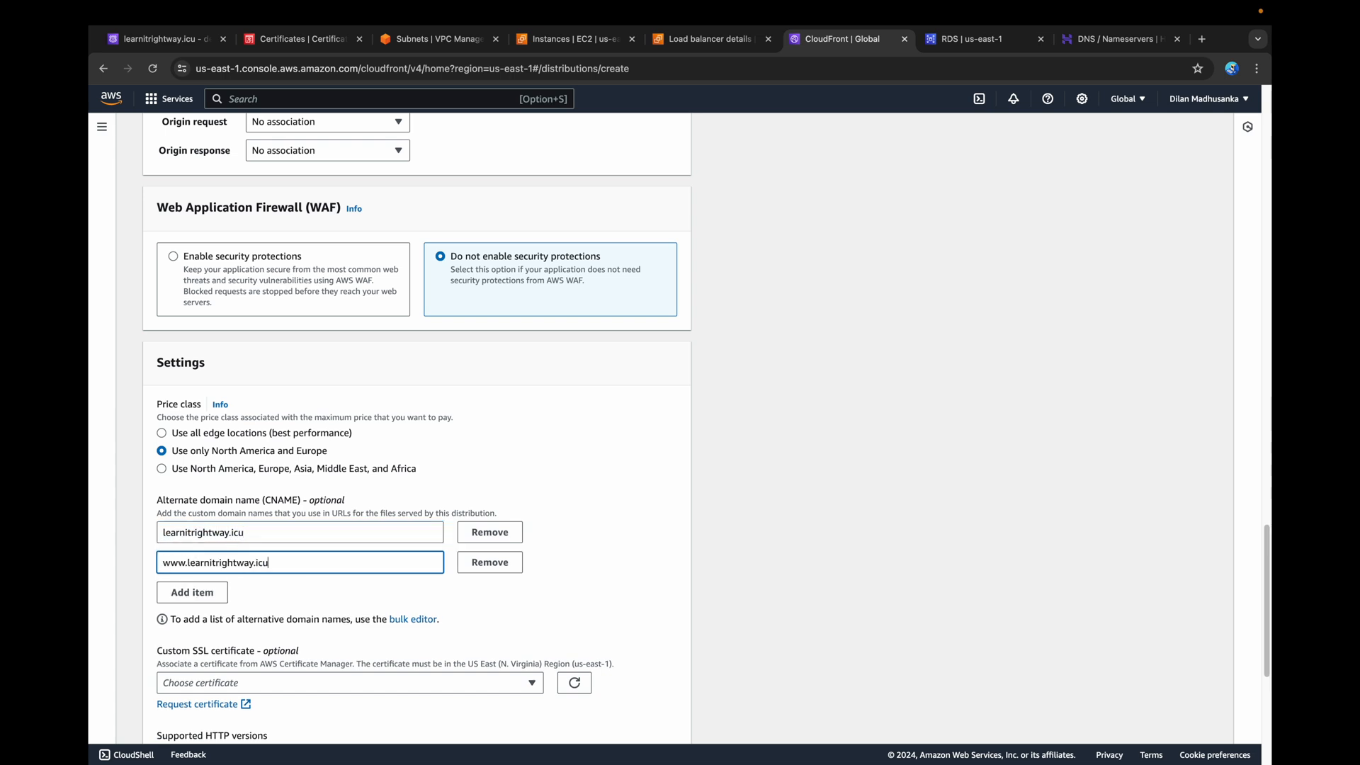
- Use the learnitrightway.icu ACM certificate and create the distribution
scroll(down, 3)
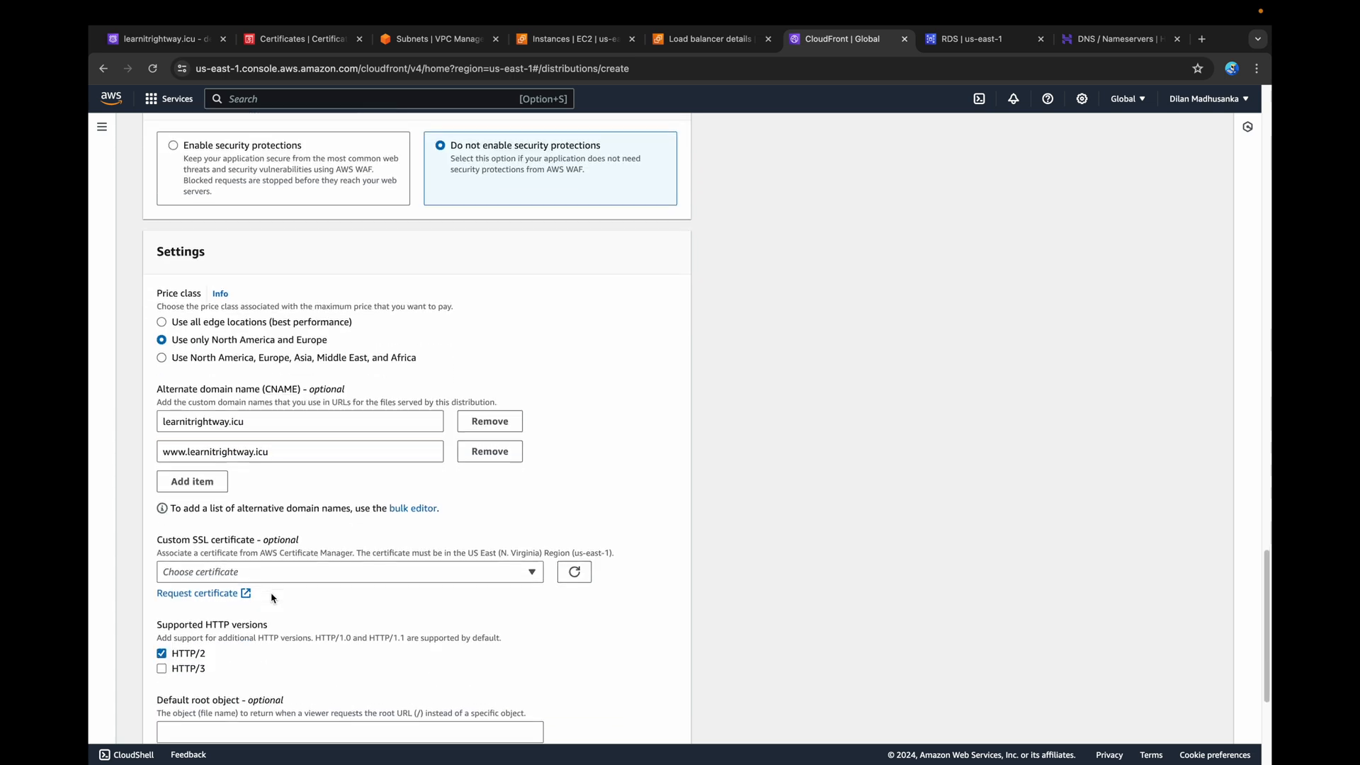
click(347, 572)
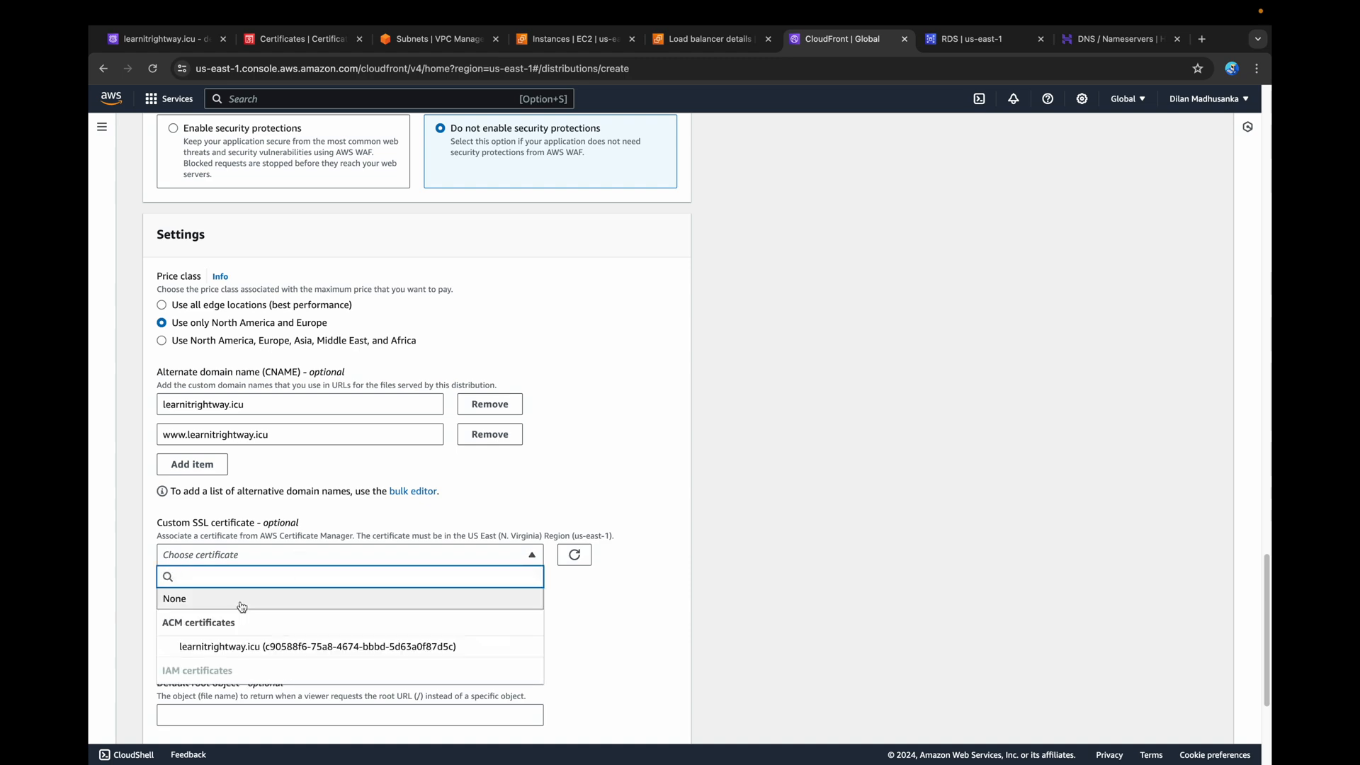
click(317, 646)
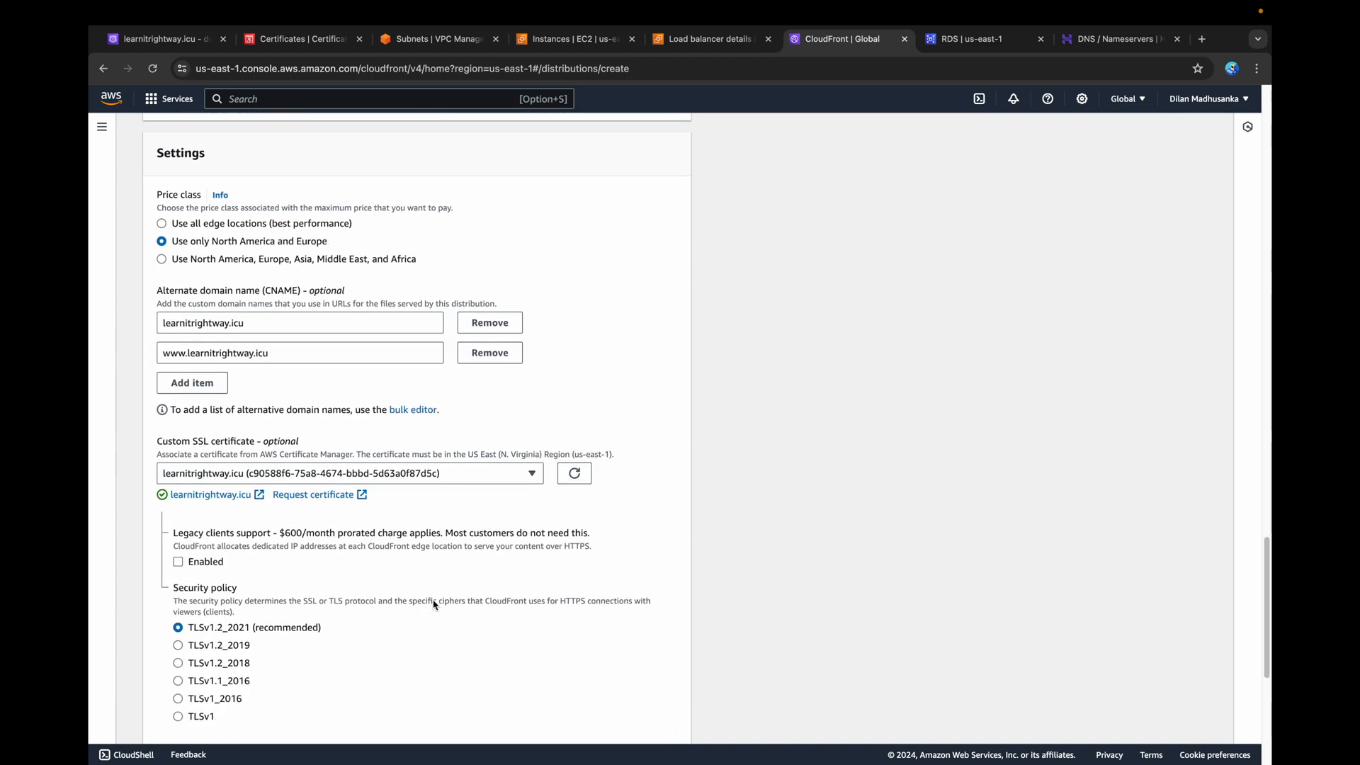
scroll(down, 3)
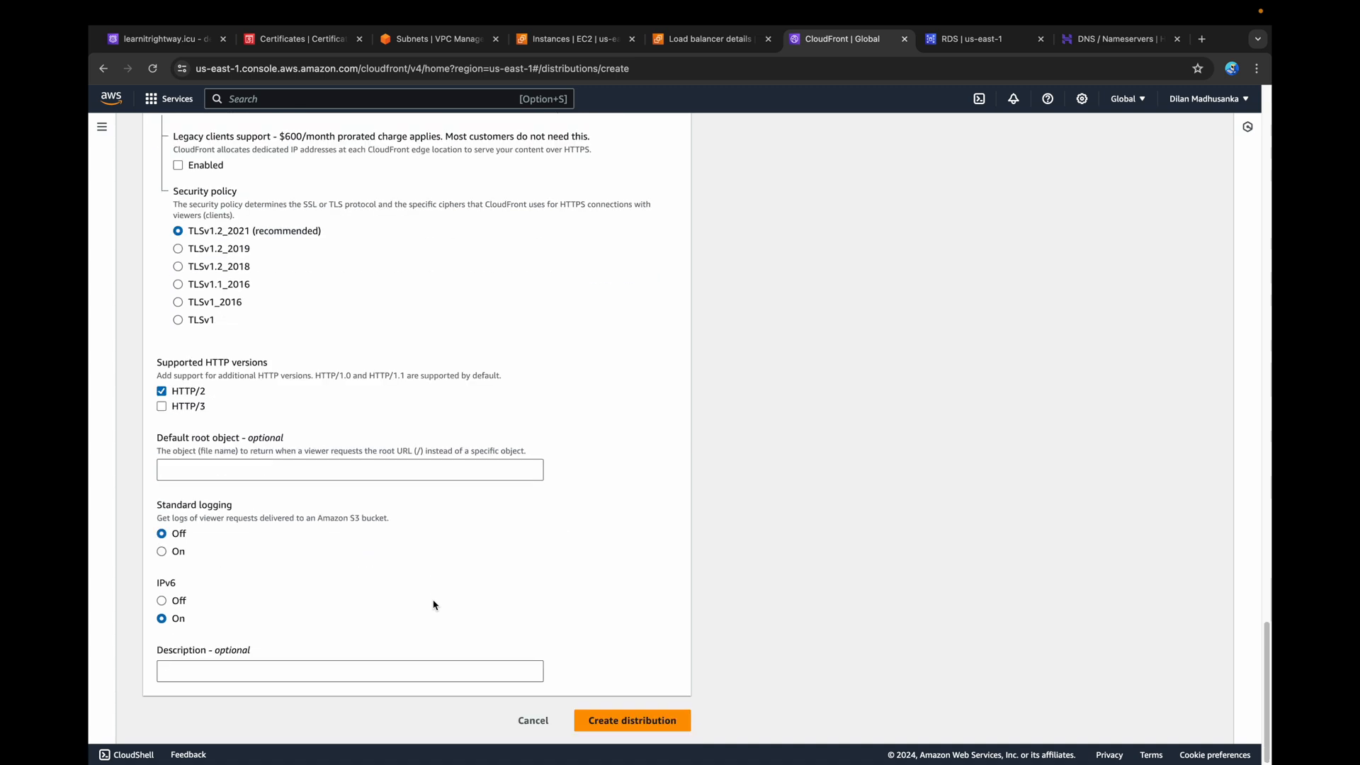
click(631, 720)
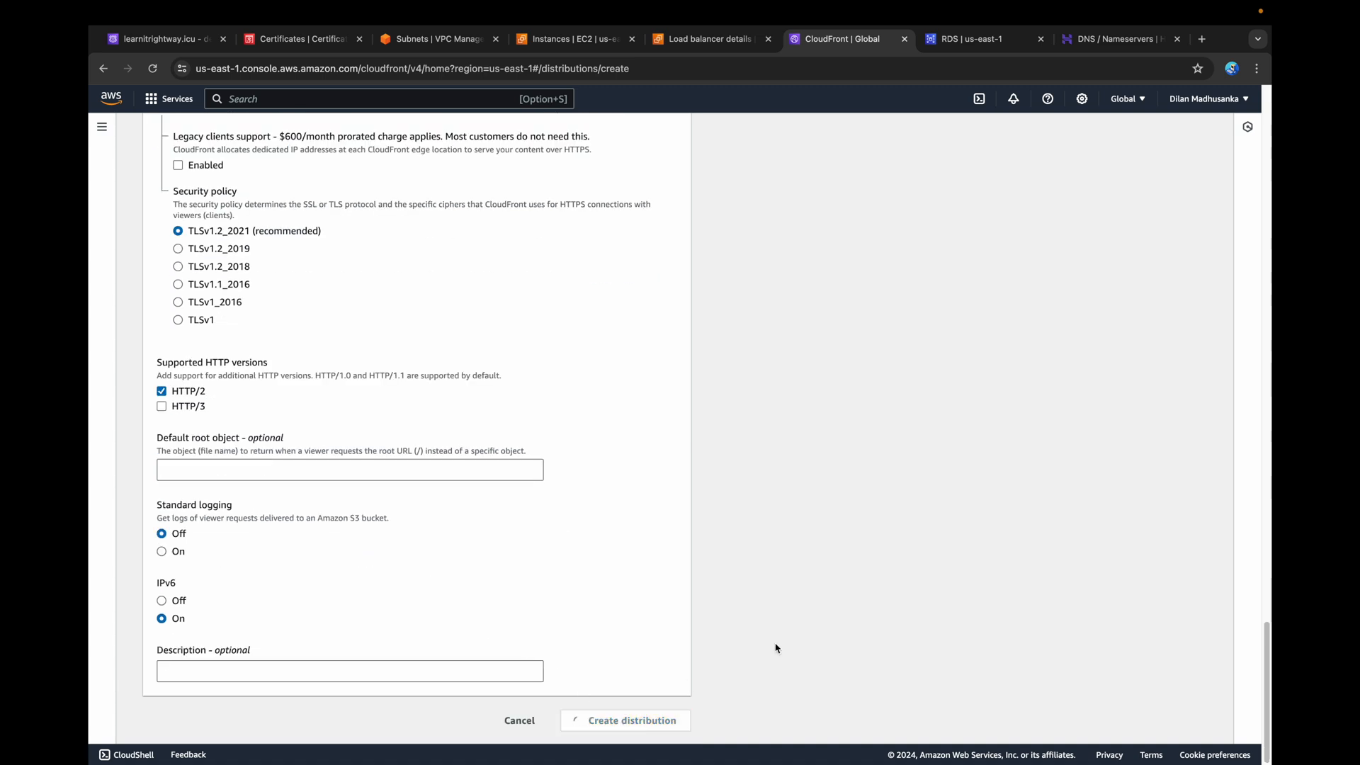
click(633, 720)
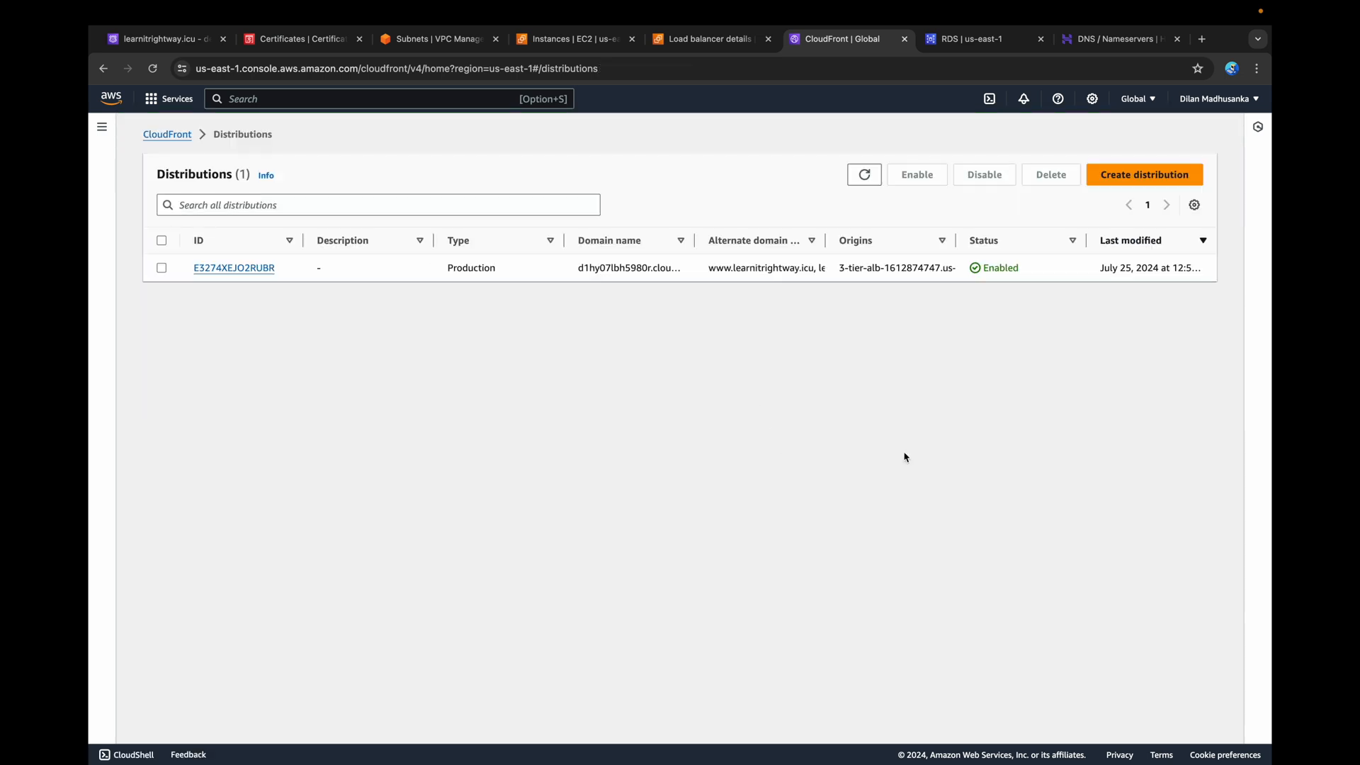
- Add a root-domain A alias record to distribution d1hy07lbh5980r.cloudfront.net in learnitrightway.icu
click(160, 39)
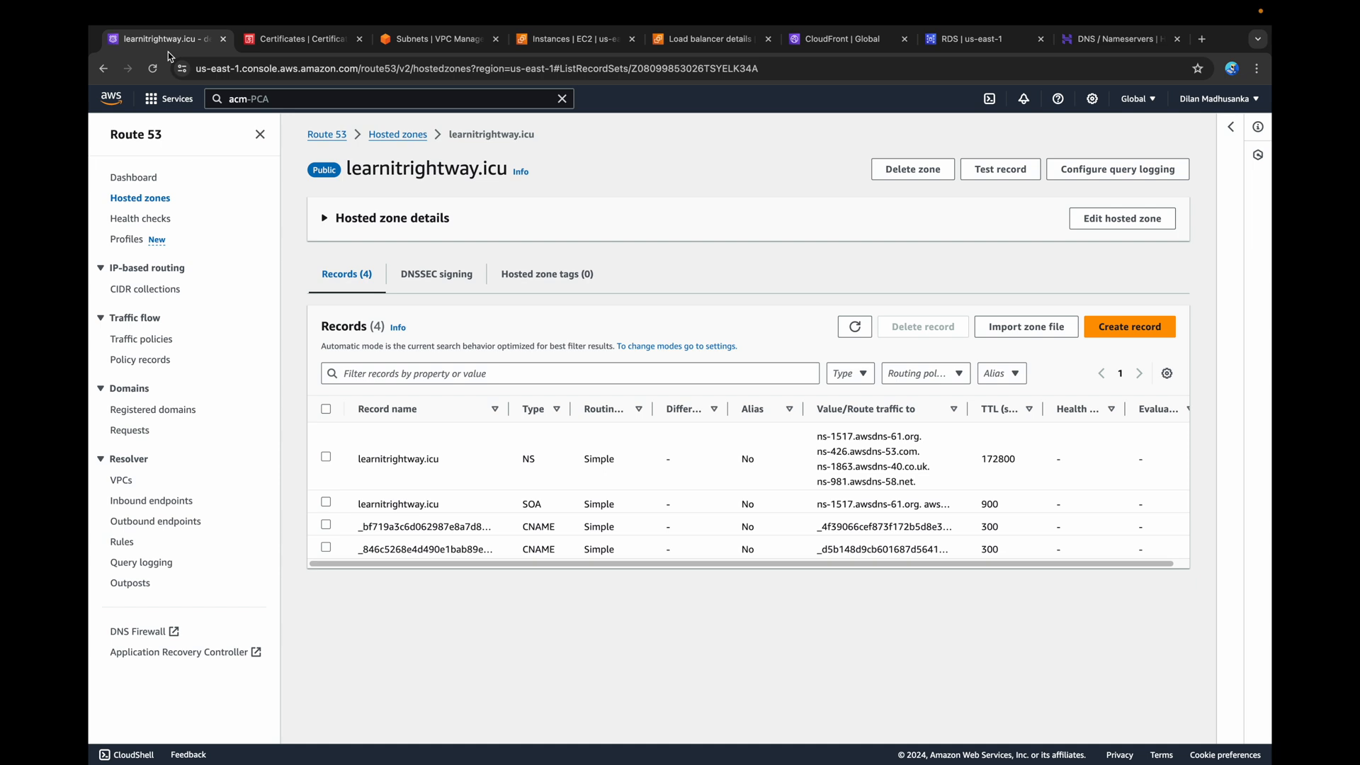
click(1130, 327)
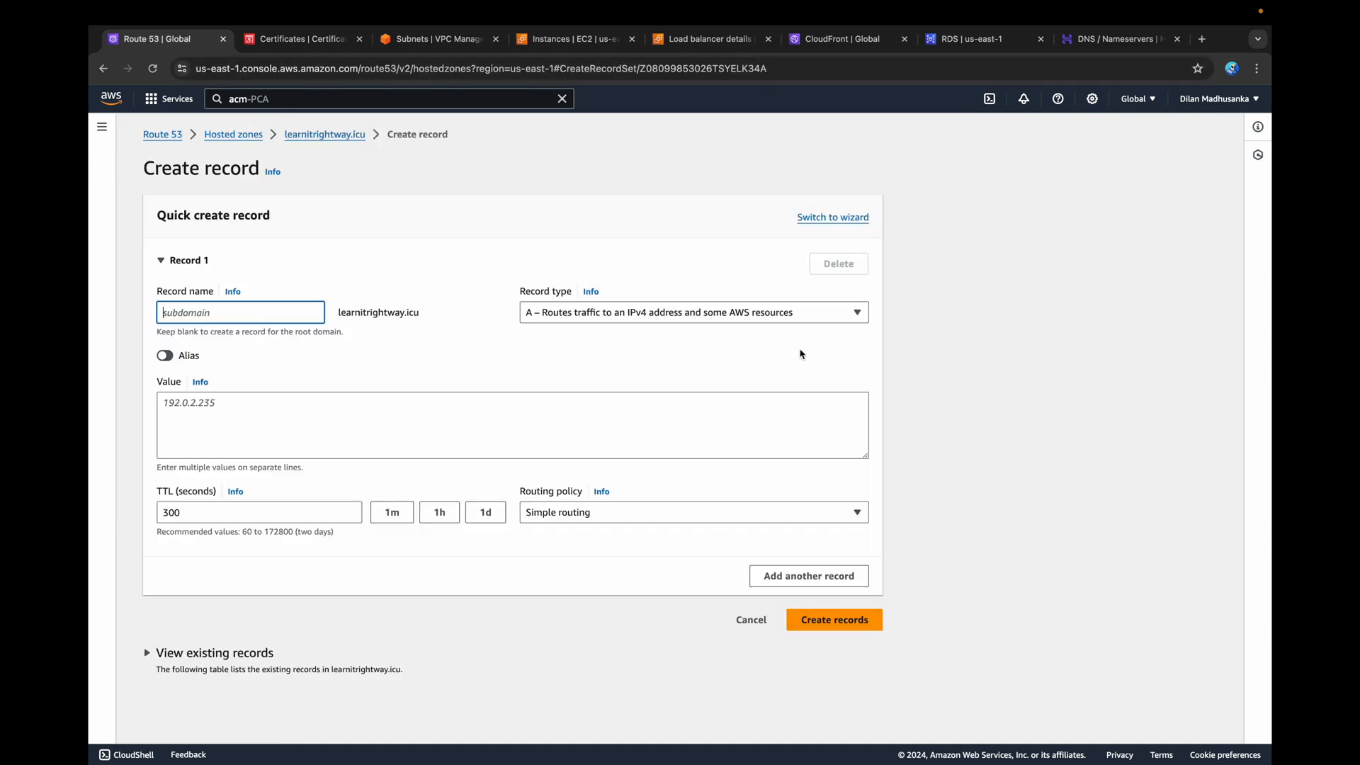
click(163, 355)
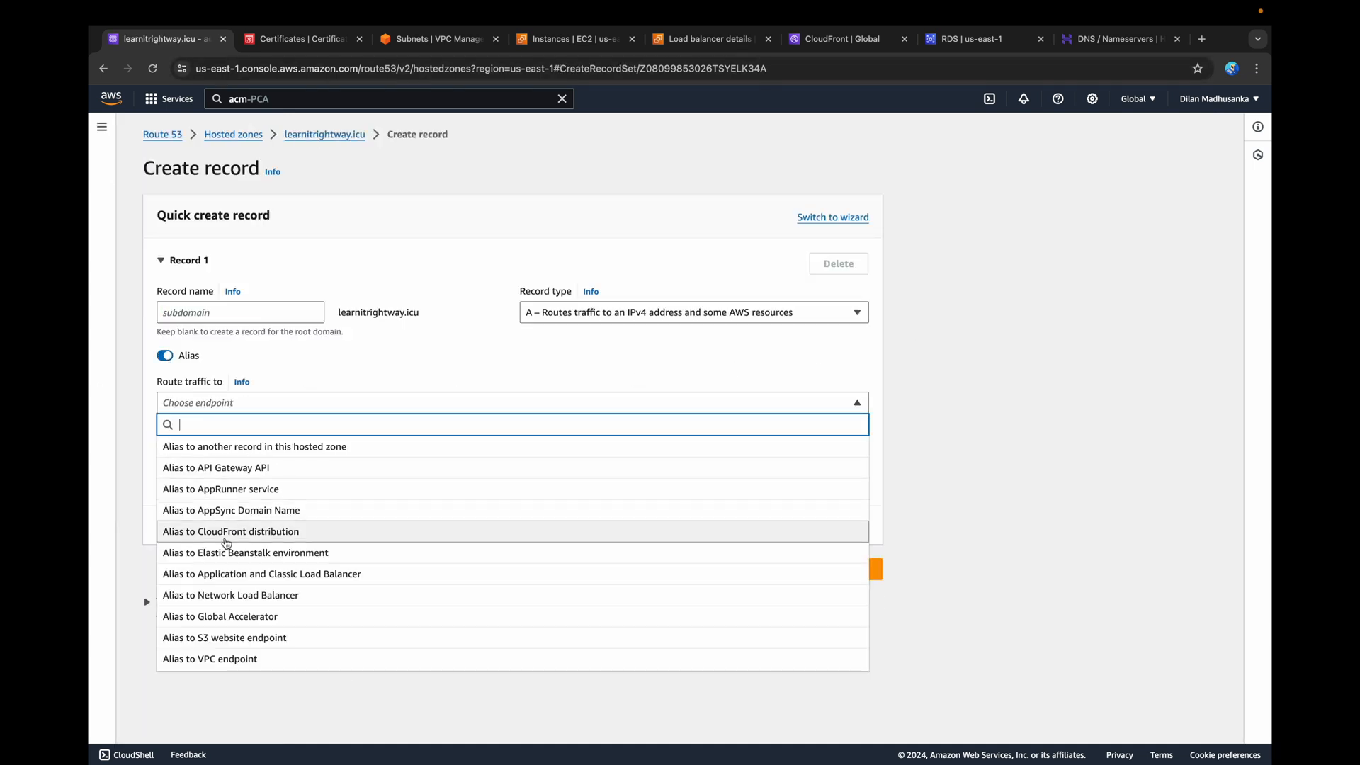
click(230, 531)
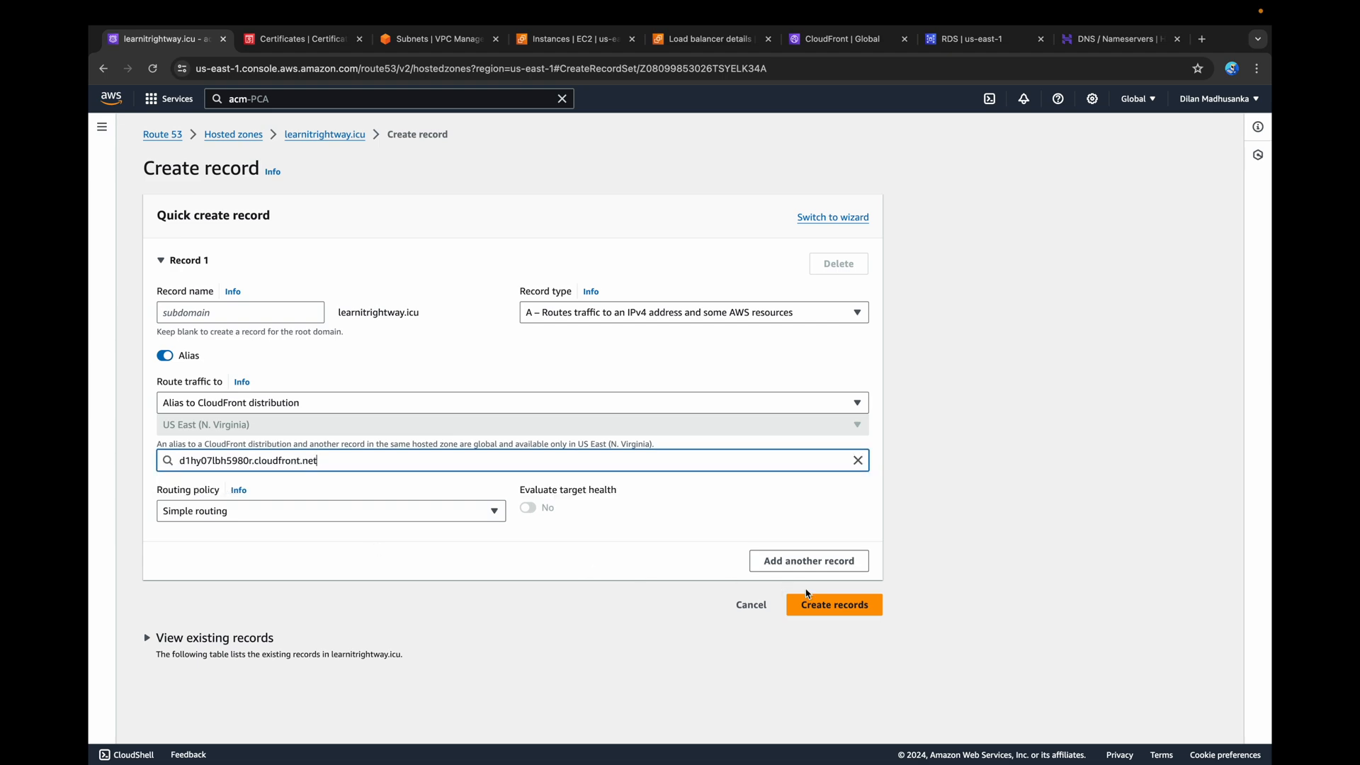
click(834, 604)
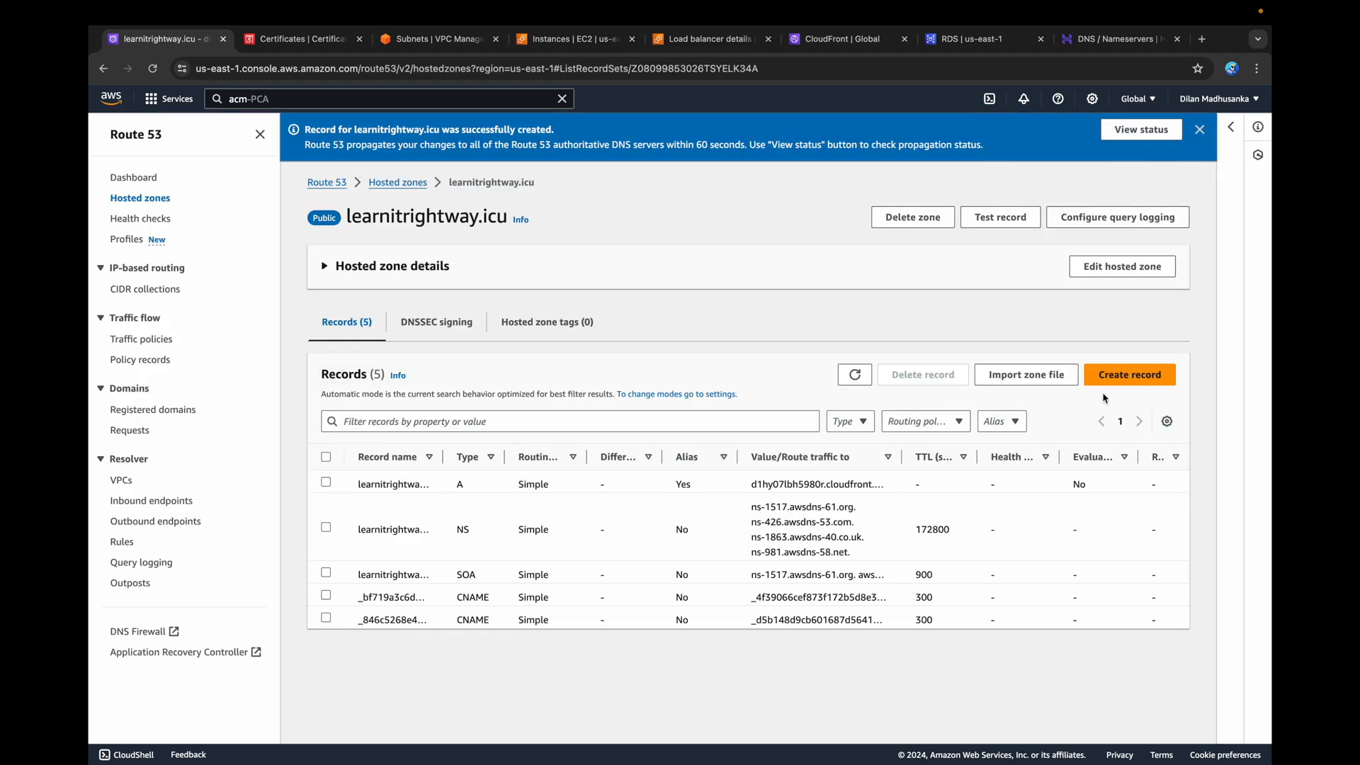
- Create a www alias record pointing to the CloudFront distribution
click(1129, 375)
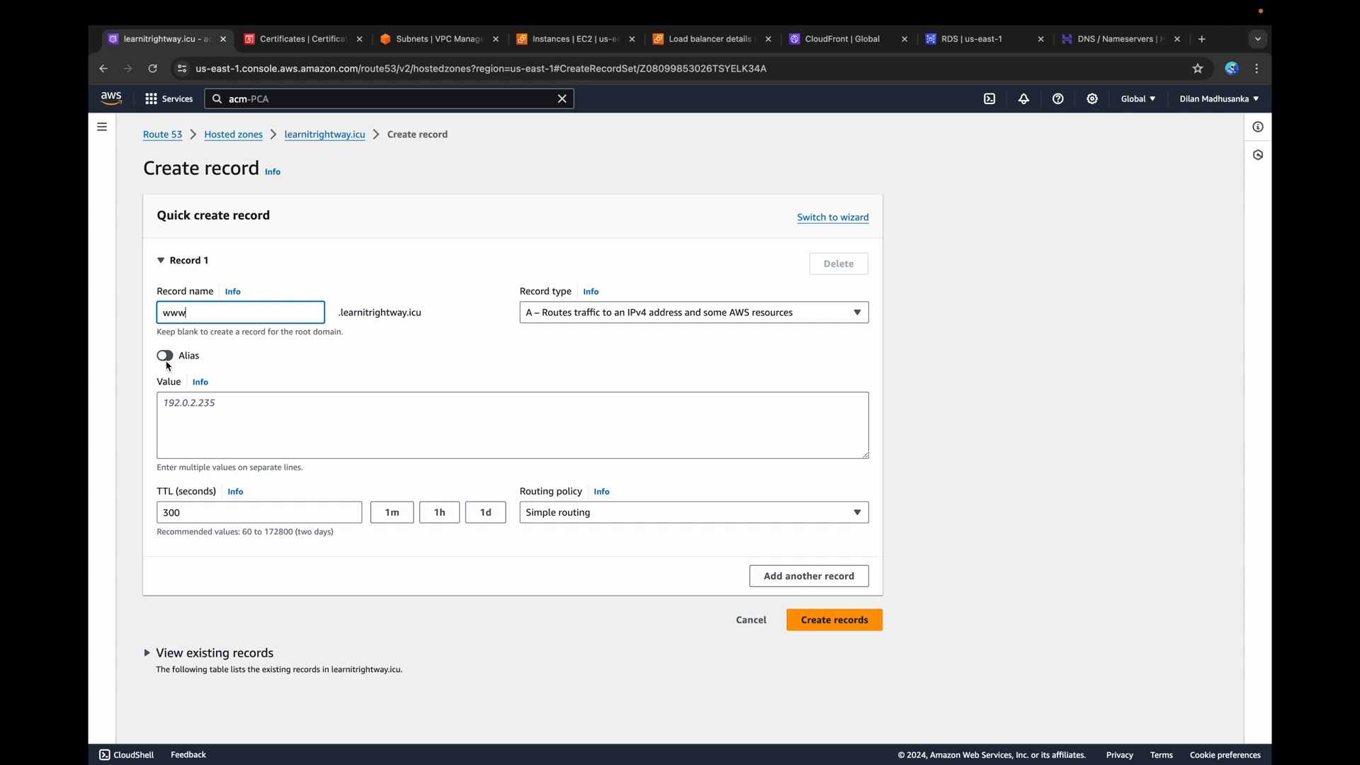
click(163, 355)
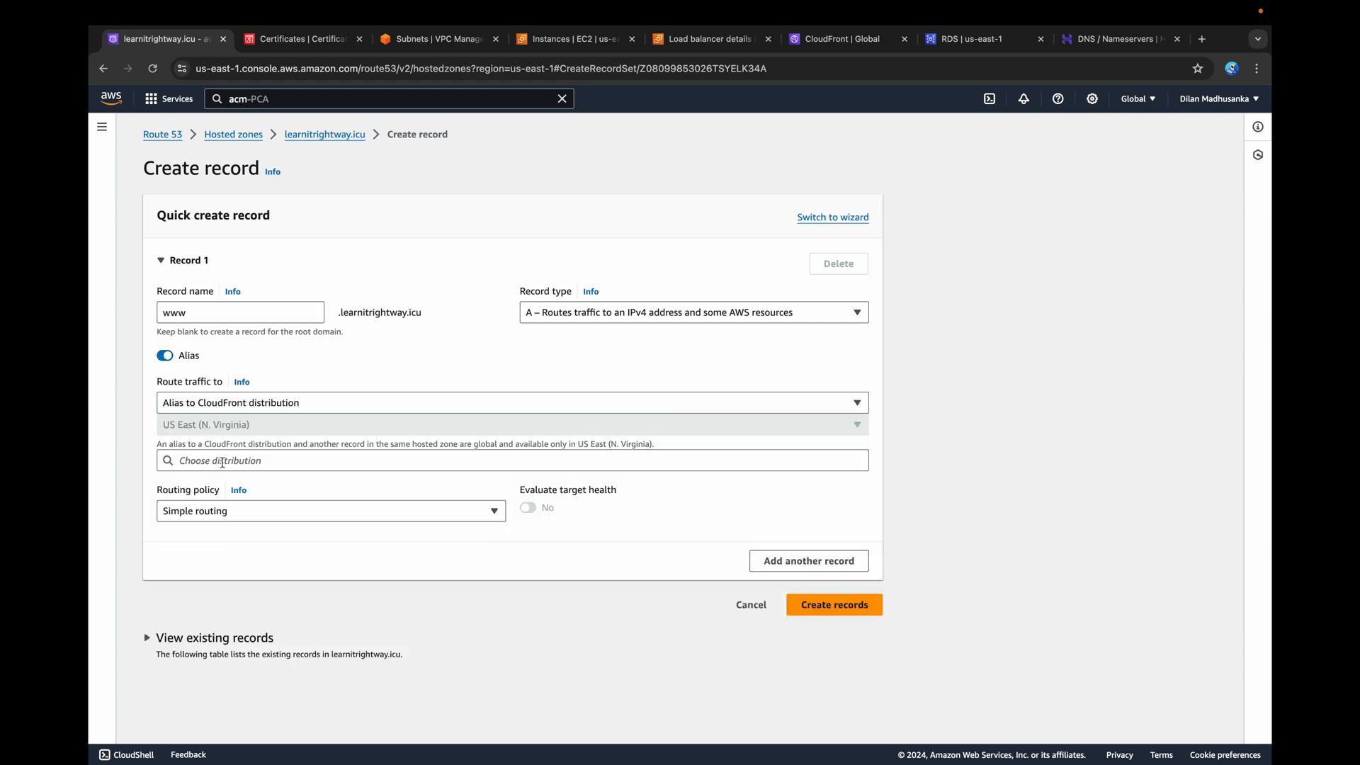
click(832, 604)
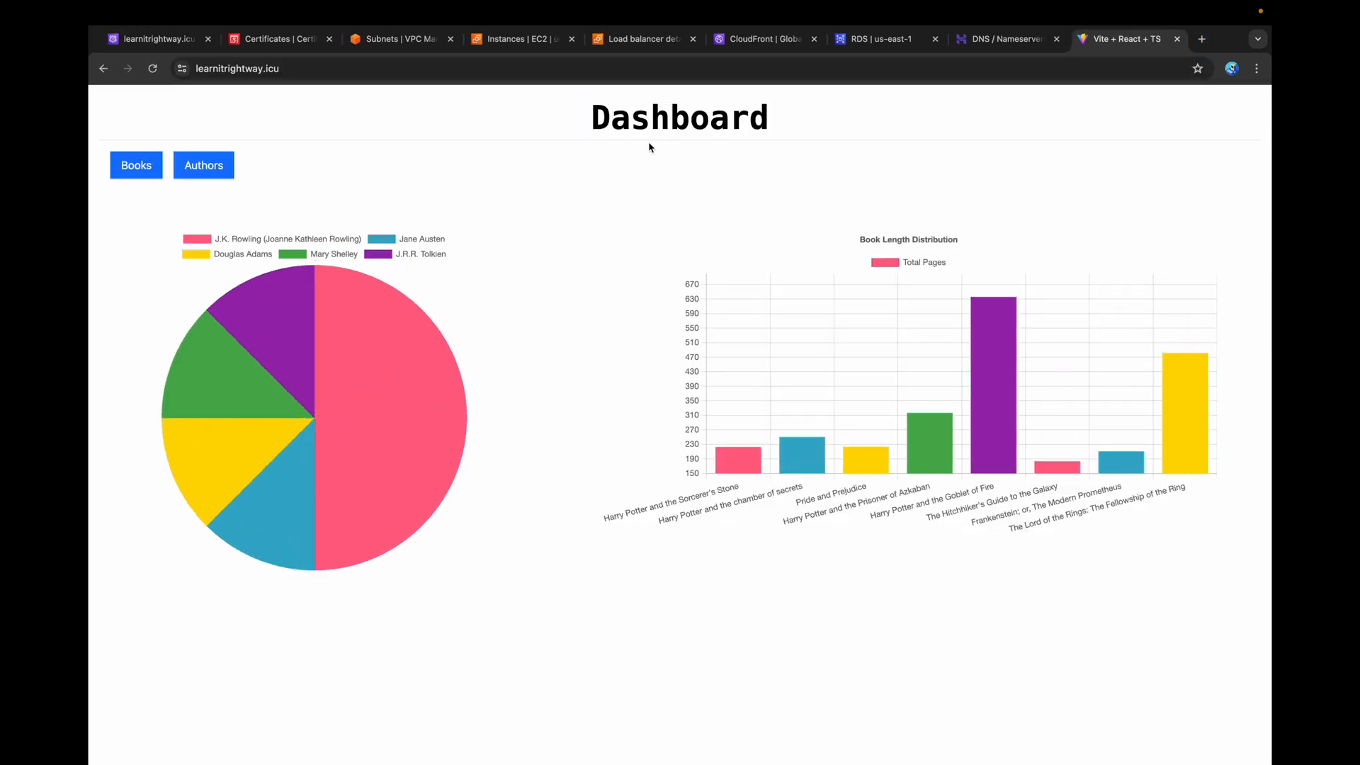
mouse_move(1210, 56)
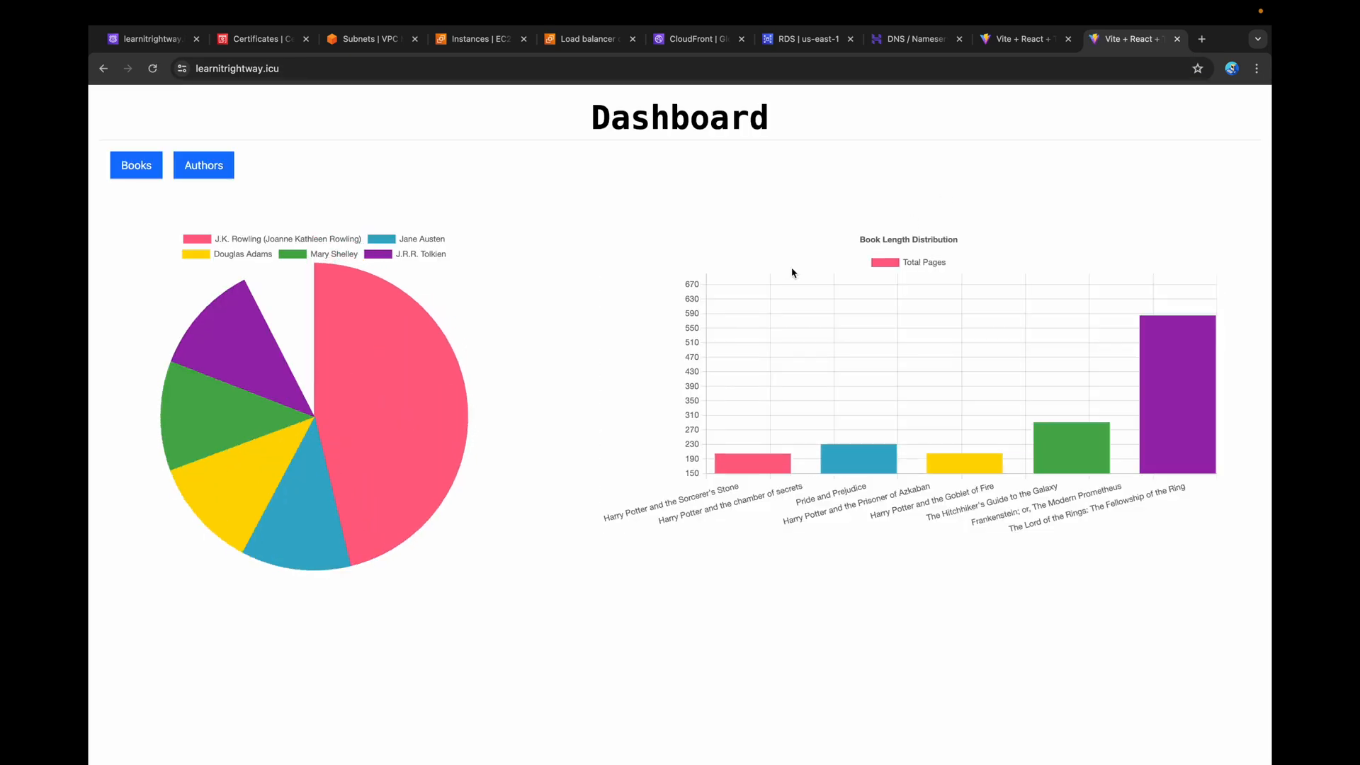
- Open the Books page from the learnitrightway.icu dashboard to list stored books
click(136, 165)
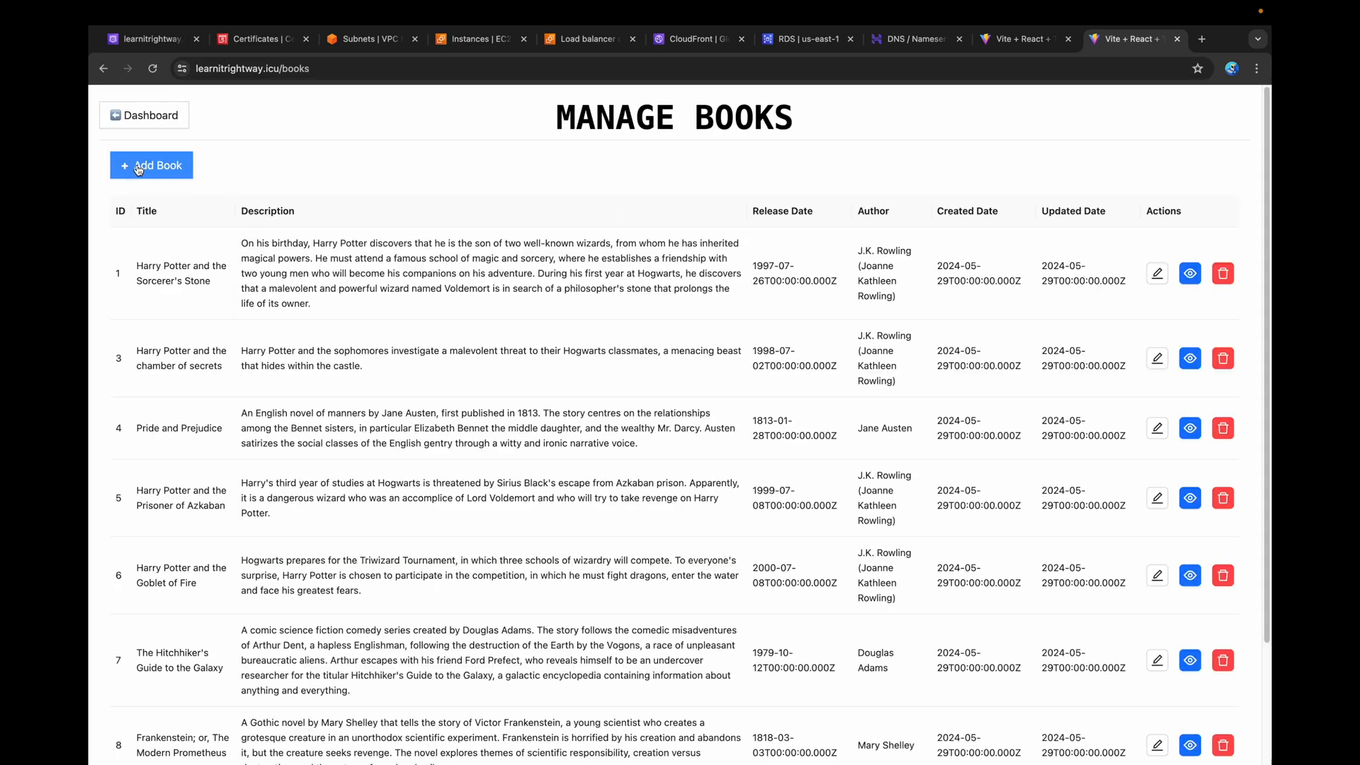